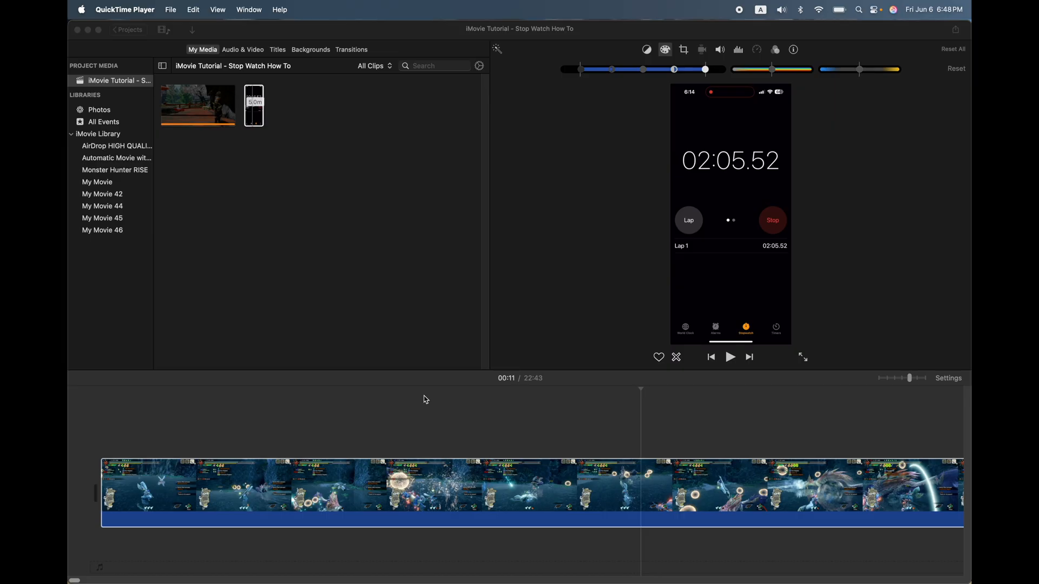
# - Bring up the cropping controls for the 'Stop Watch How To' stopwatch recording
pyautogui.click(253, 105)
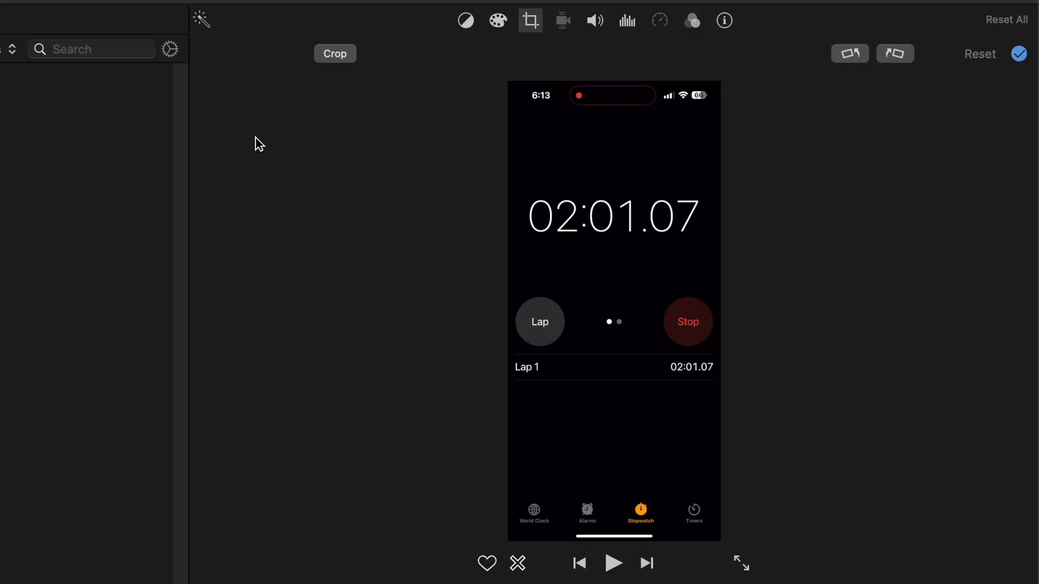
pyautogui.moveTo(363, 97)
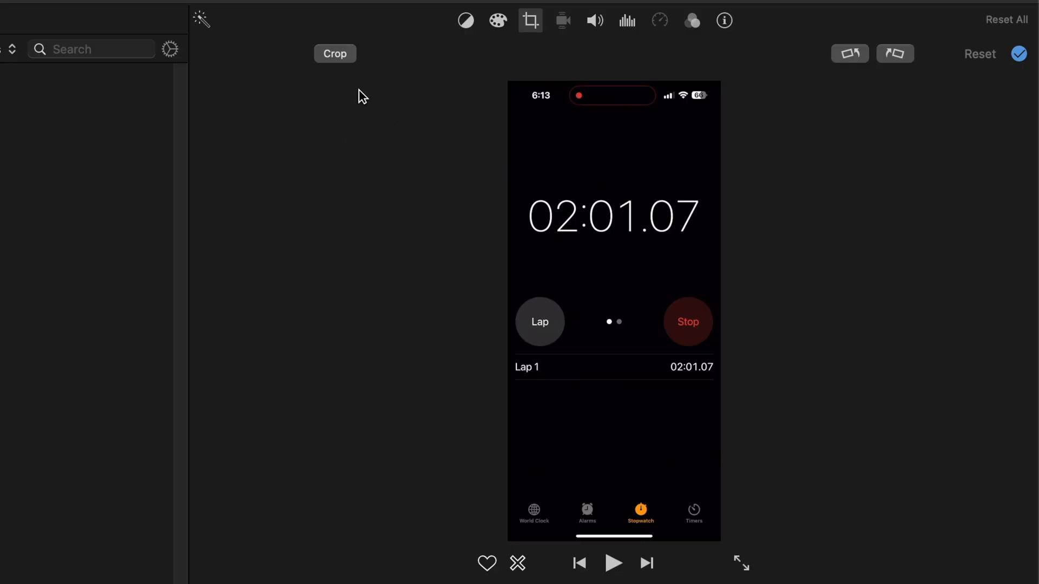
# - Crop the stopwatch clip to a narrow strip around the timer readout and lap area
pyautogui.click(334, 54)
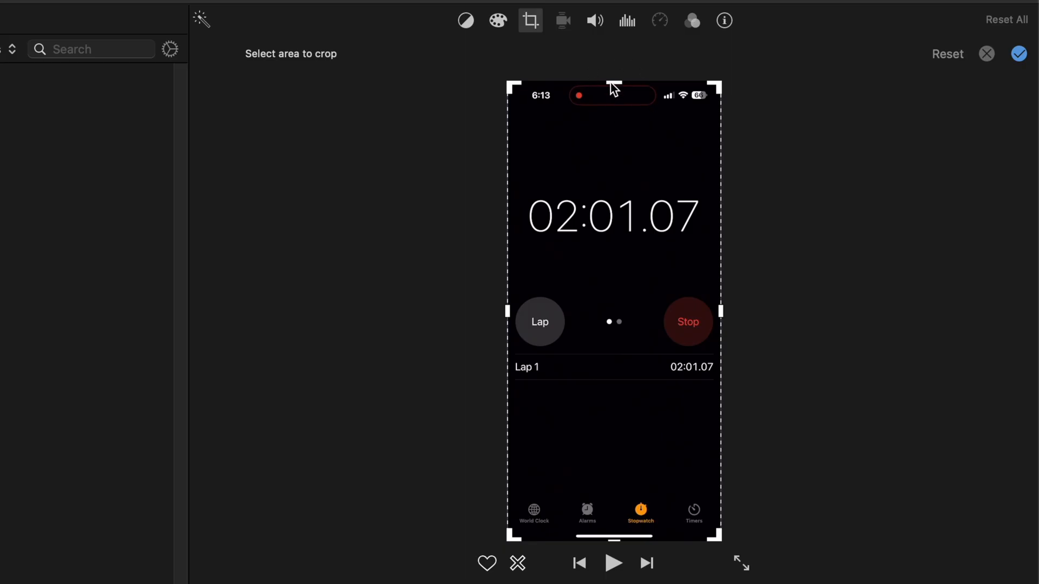
pyautogui.moveTo(612, 84); pyautogui.dragTo(614, 181)
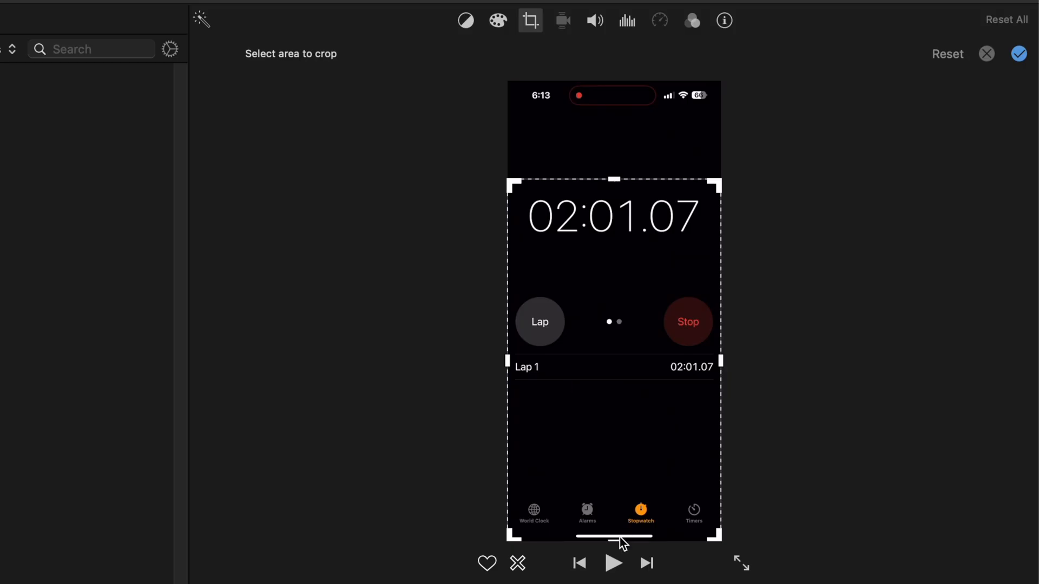
pyautogui.moveTo(620, 536); pyautogui.dragTo(638, 258)
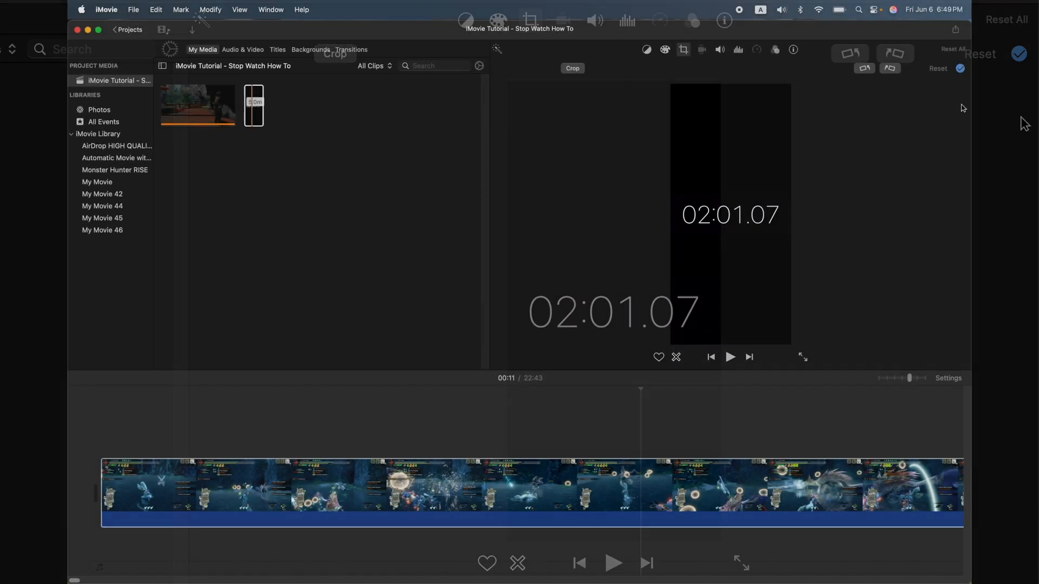
# - Make the cropped stopwatch clip a Picture in Picture inset over the gameplay footage
pyautogui.click(253, 107)
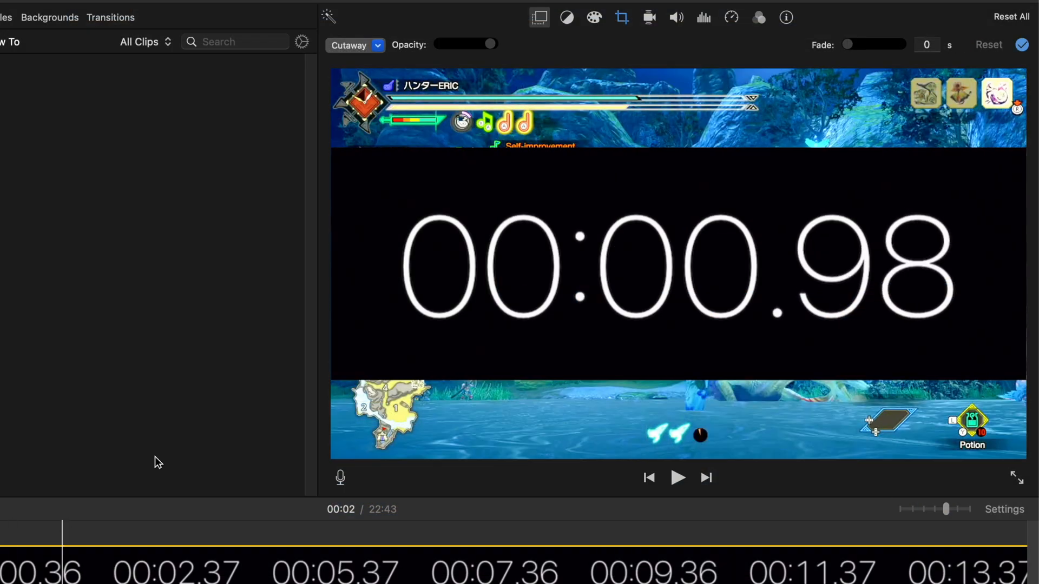
pyautogui.click(378, 46)
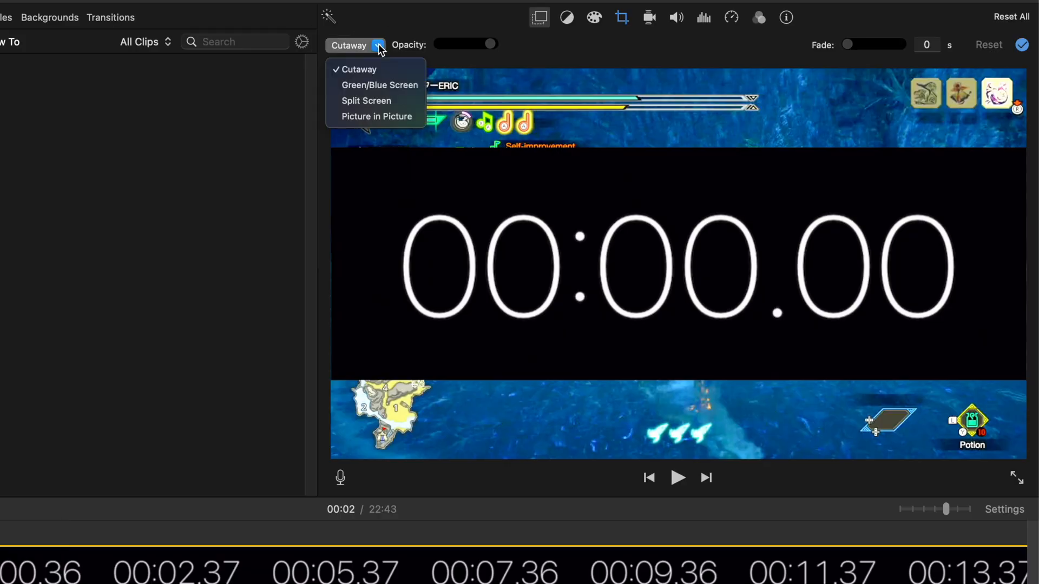
pyautogui.click(376, 117)
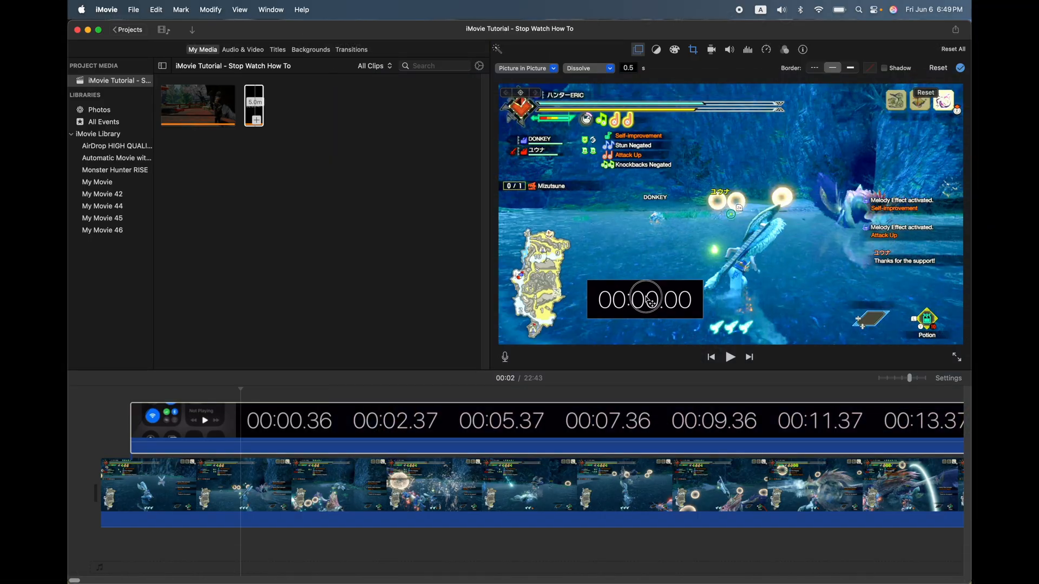
pyautogui.click(253, 421)
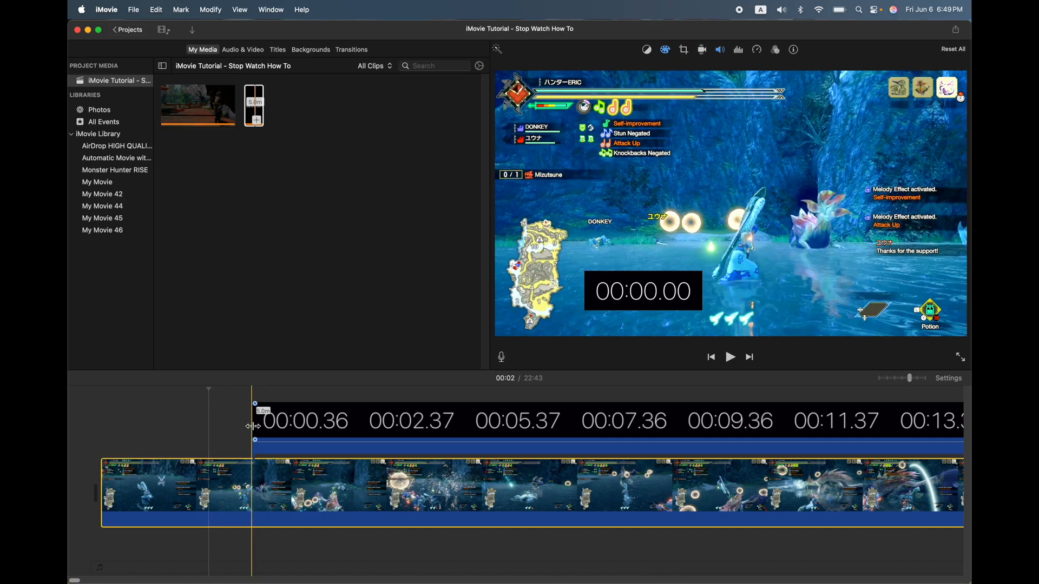
# - Shrink the stopwatch inset and move it to the top-right corner of the gameplay
pyautogui.click(730, 356)
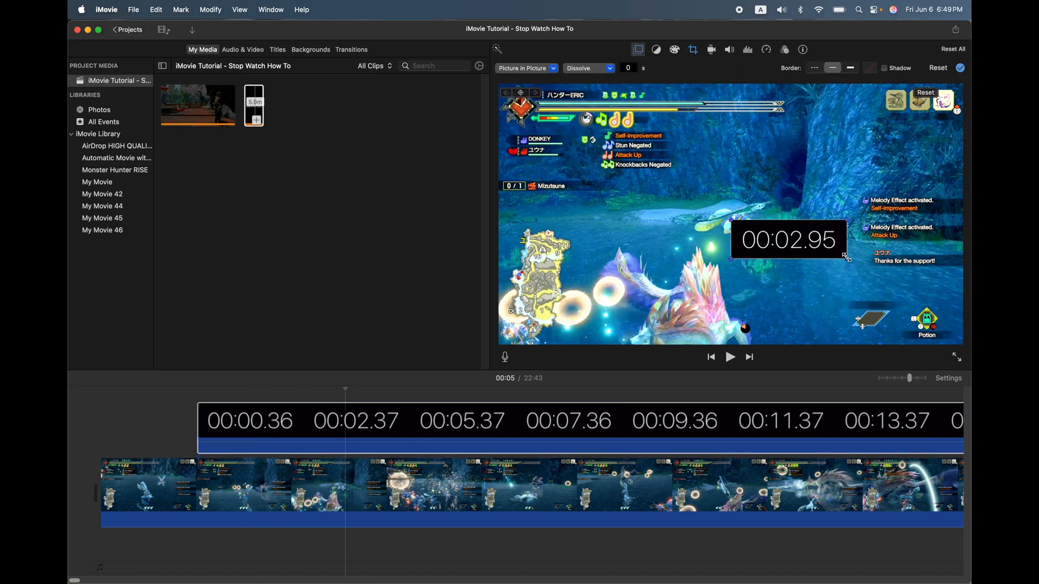
pyautogui.moveTo(788, 238); pyautogui.dragTo(775, 235)
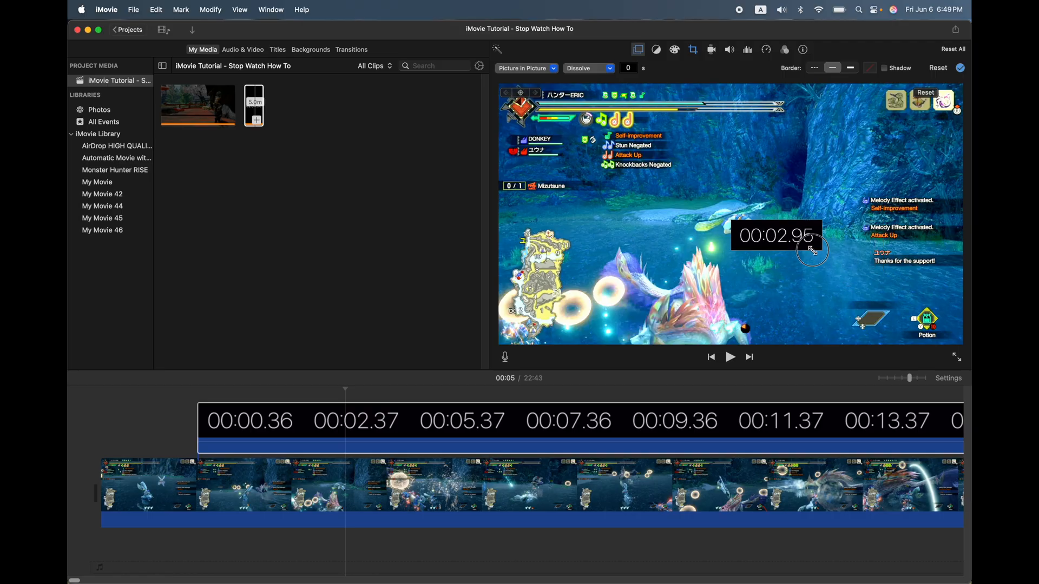
pyautogui.moveTo(775, 235); pyautogui.dragTo(828, 112)
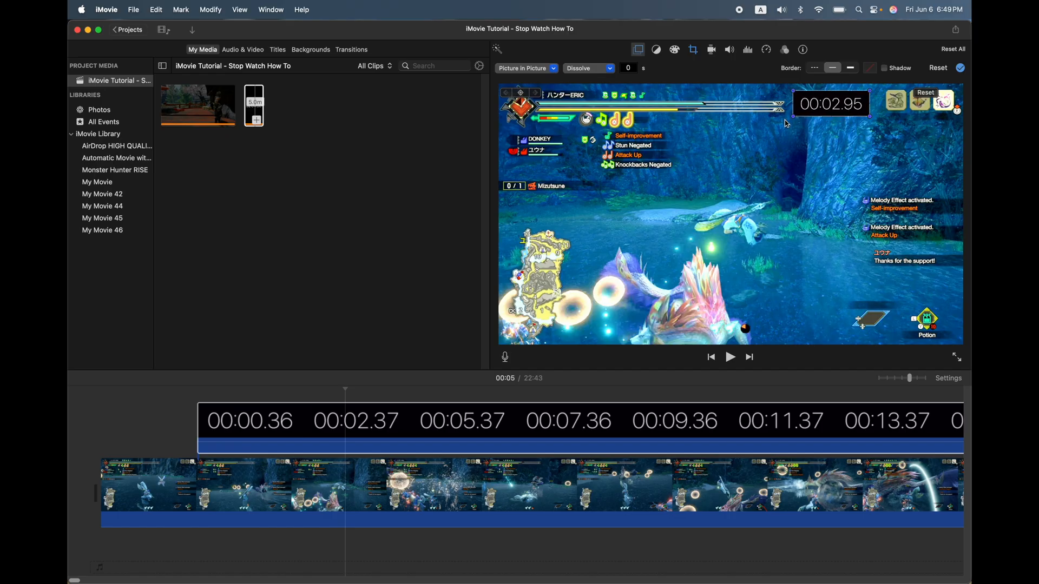
# - Give the stopwatch inset a yellow border with a shadow
pyautogui.click(850, 67)
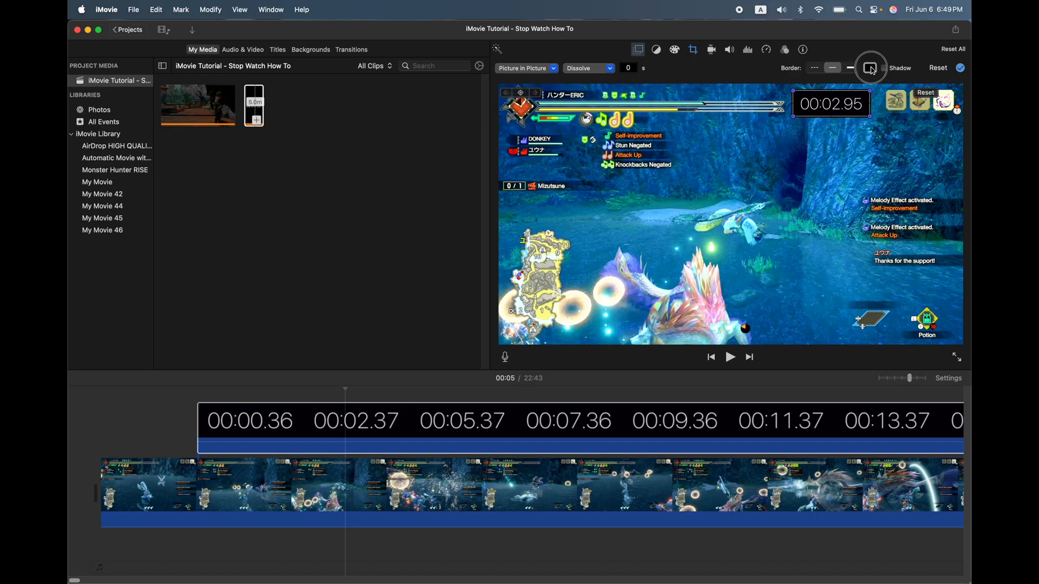
pyautogui.click(870, 67)
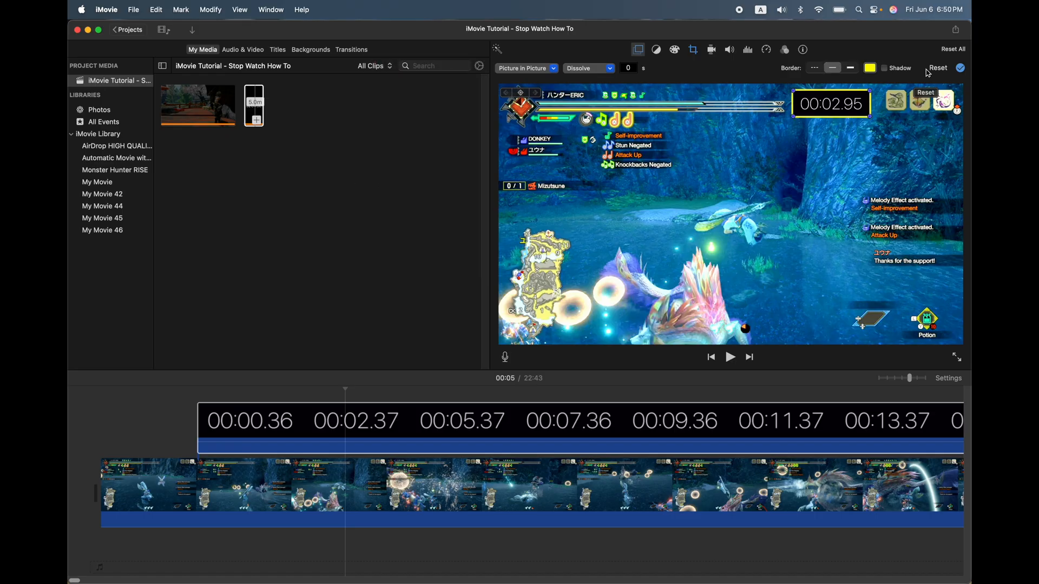
pyautogui.click(883, 69)
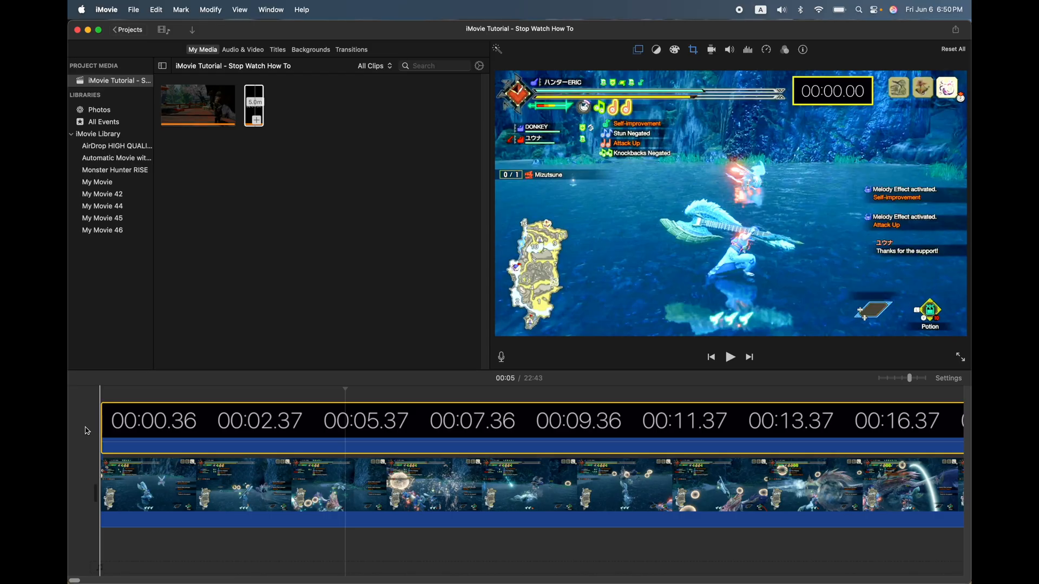
pyautogui.click(730, 356)
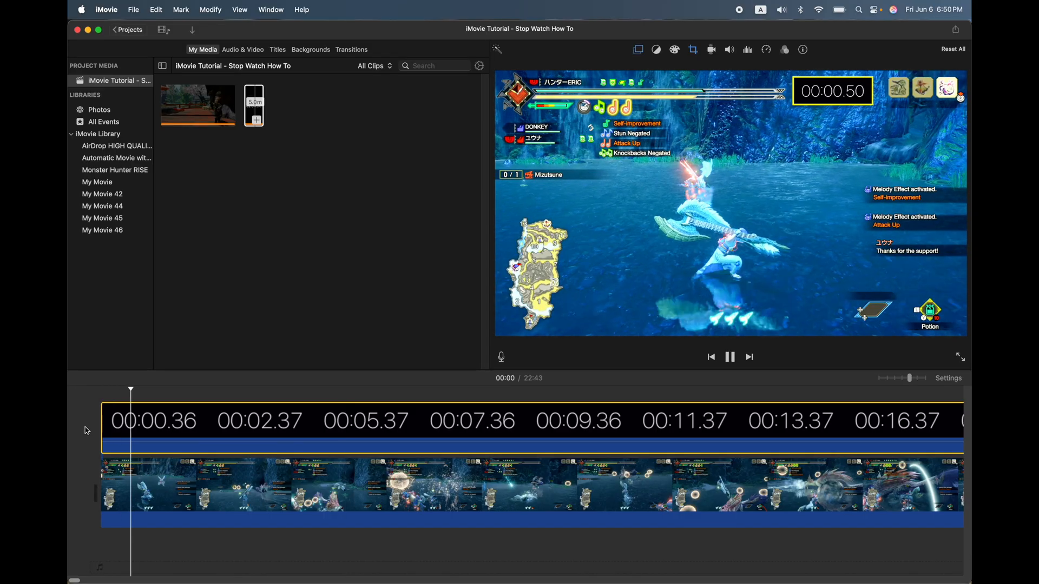